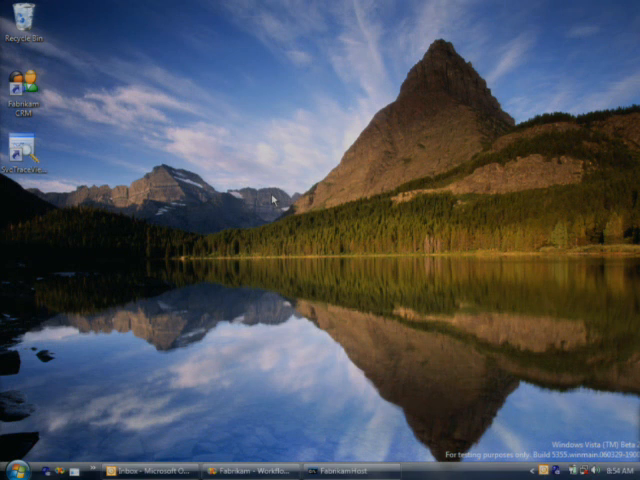
Launch the FabrikamHost client to show its web farm, virtual server and dedicated hosting plans
left_click(24, 85)
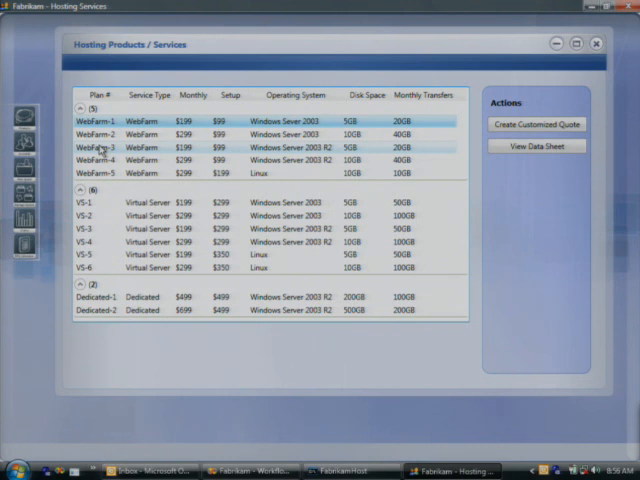
Create a customized quote for the VS-4 virtual server plan
left_click(150, 241)
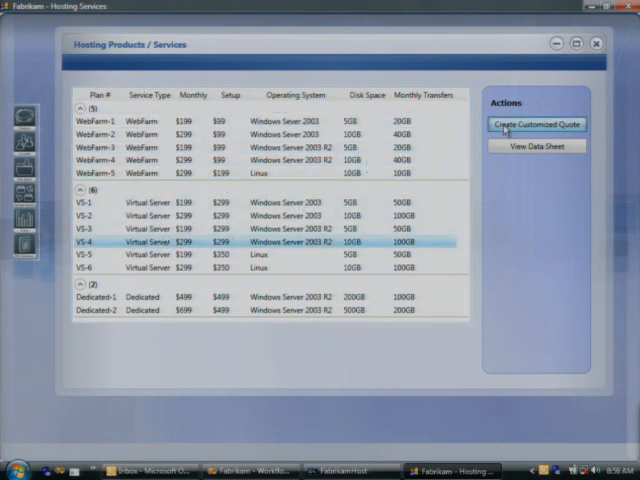
left_click(536, 124)
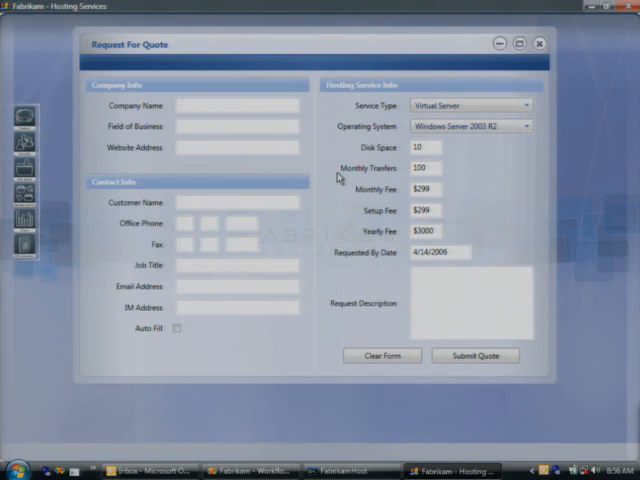
mouse_move(193, 329)
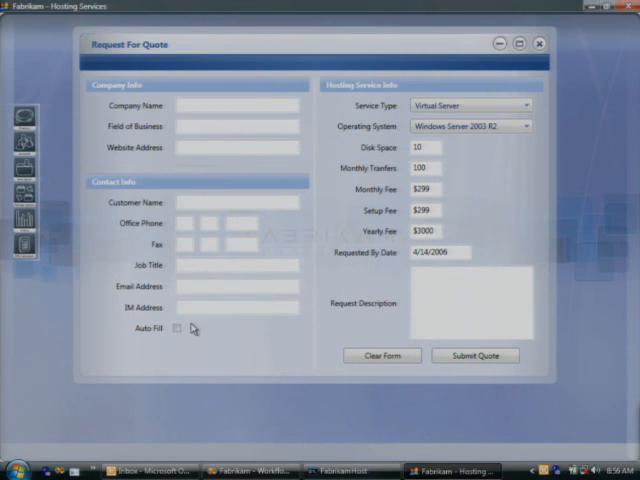
Auto-fill the Request For Quote form with sample company, contact, fee and description details
left_click(178, 330)
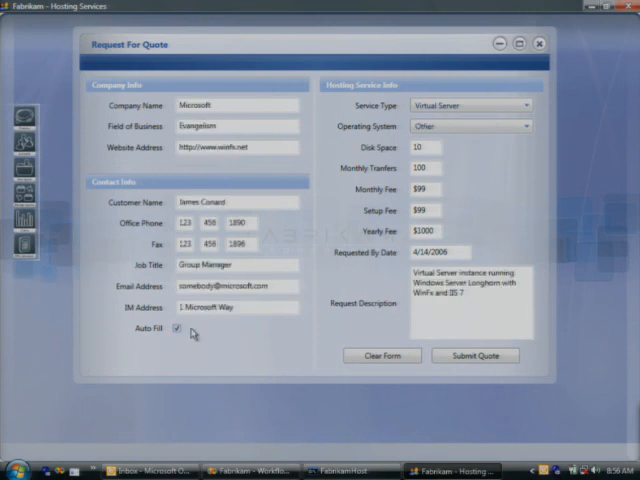
mouse_move(230, 328)
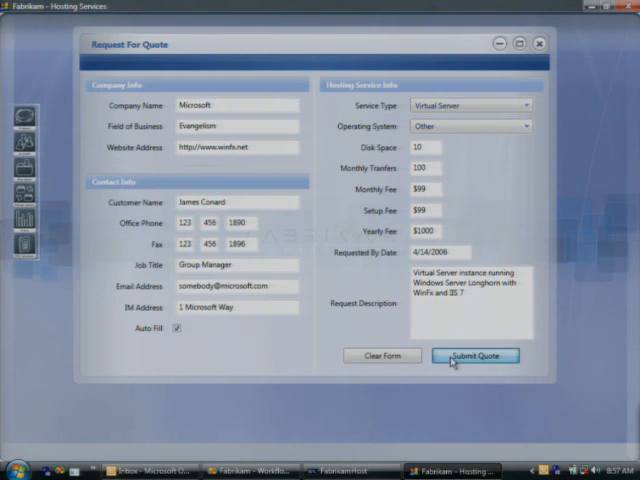
Submit the VS-4 quote request, dismiss the confirmation, and switch to the Outlook inbox
left_click(474, 355)
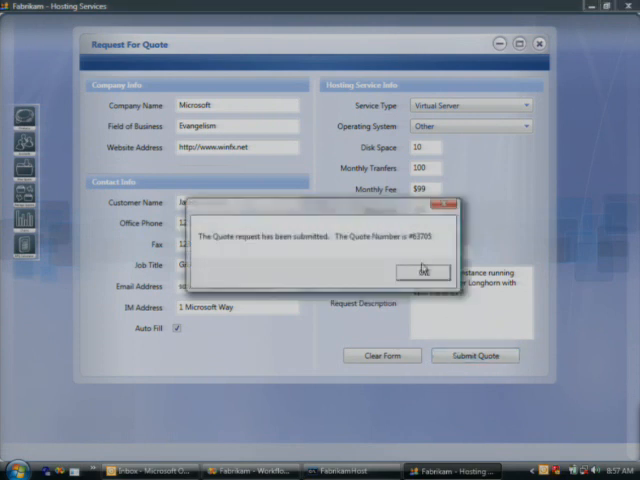
left_click(422, 271)
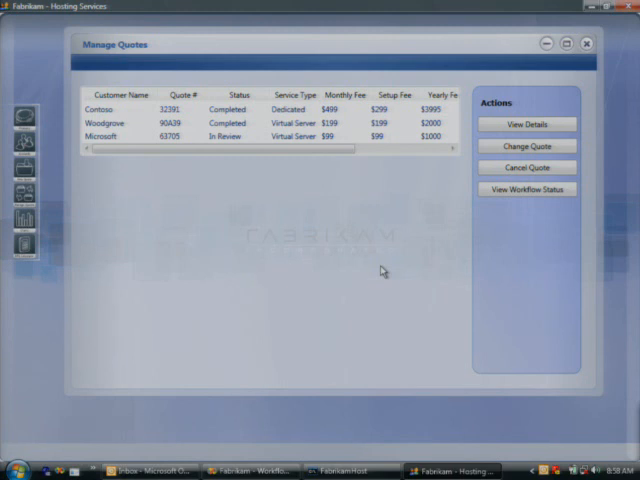
left_click(155, 470)
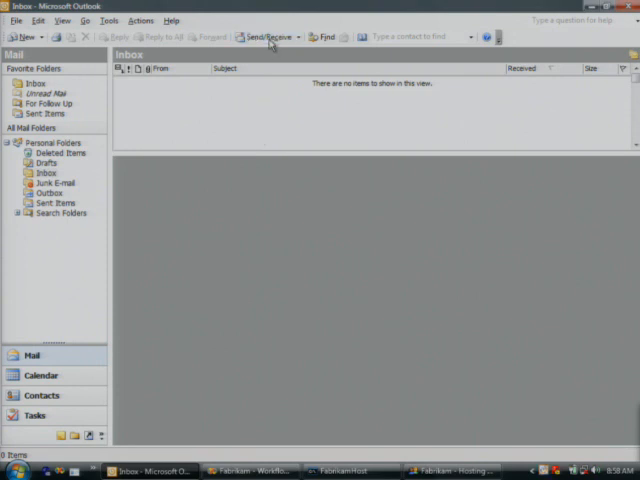
Fetch the quote 63705 review emails and approve it from the Sales Manager message
left_click(263, 37)
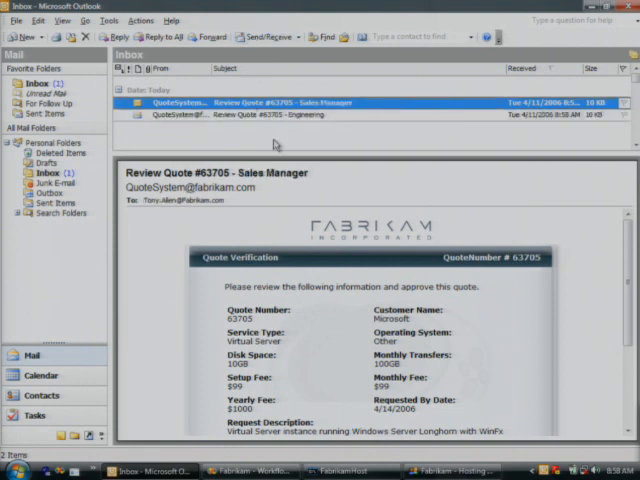
scroll("down", 3)
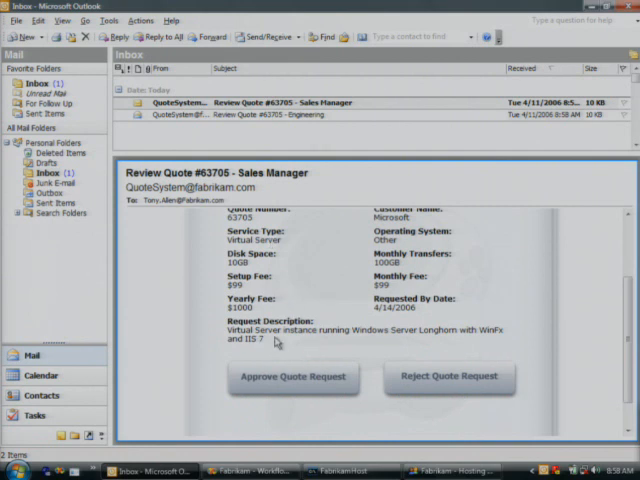
mouse_move(410, 328)
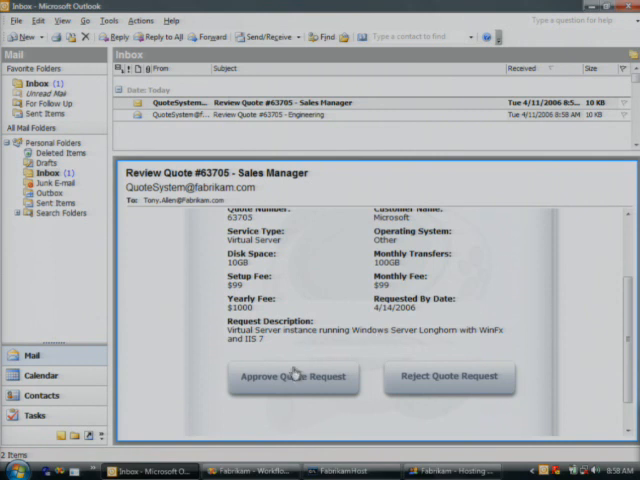
left_click(293, 378)
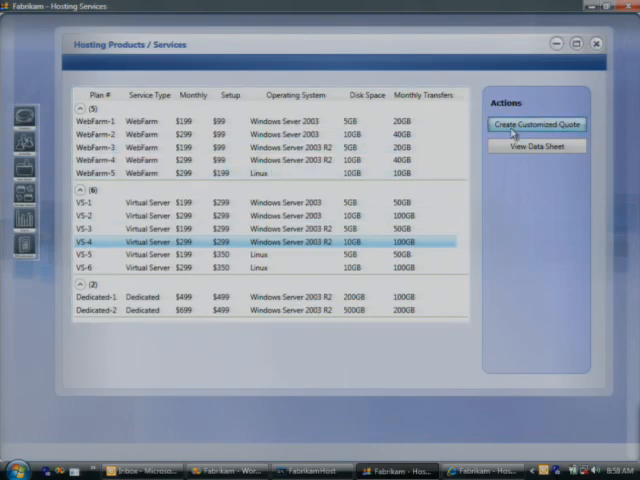
Submit another customized VS-4 quote, producing quote ce73c under Quote Verification
left_click(536, 124)
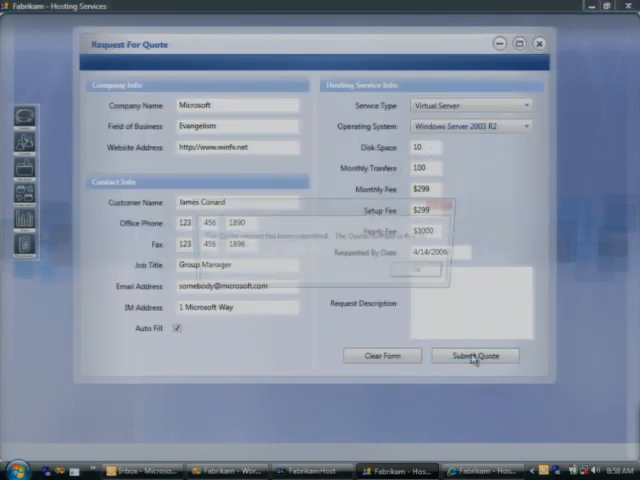
left_click(476, 356)
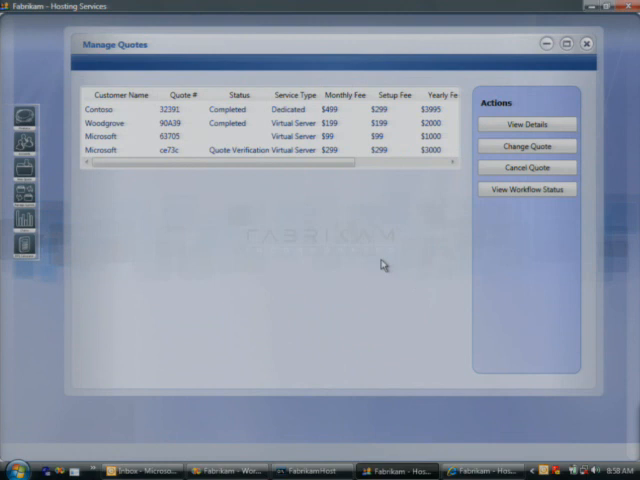
mouse_move(323, 244)
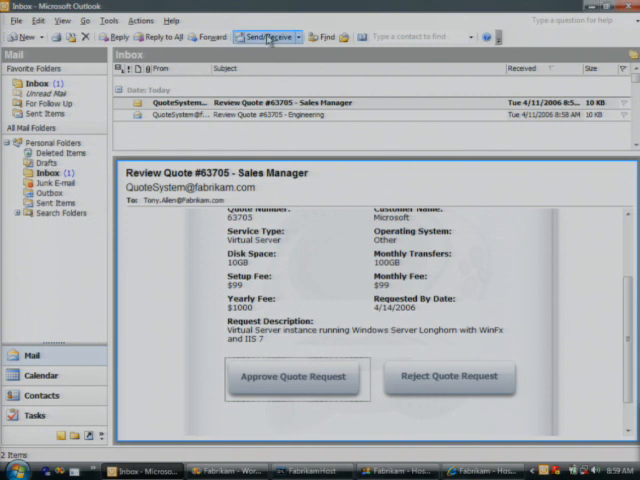
Fetch the ce73c review emails and approve quote ce73c from the Sales Manager email
left_click(264, 37)
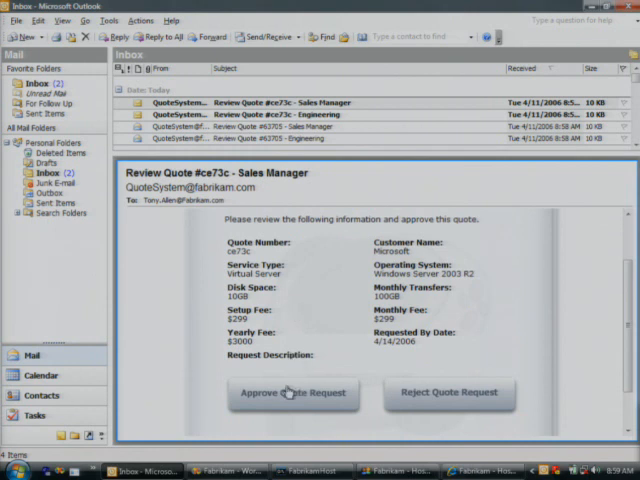
left_click(293, 393)
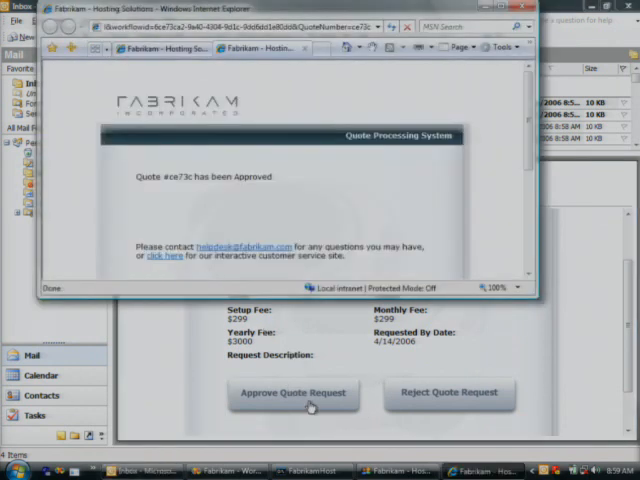
left_click(293, 393)
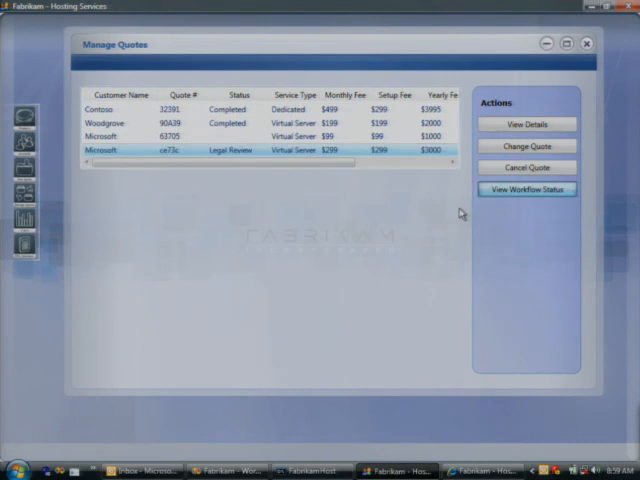
View quote ce73c's workflow status diagram, showing Legal Review as the active state
left_click(528, 189)
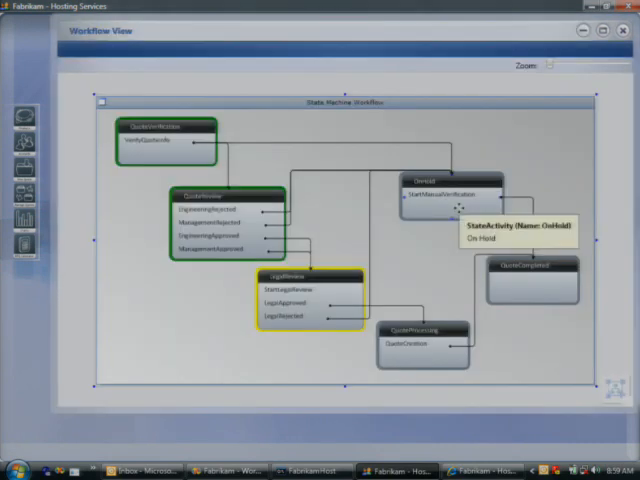
mouse_move(553, 68)
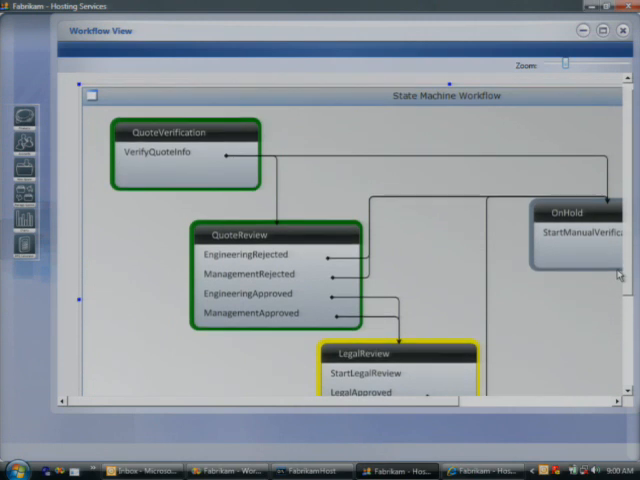
scroll("down", 3)
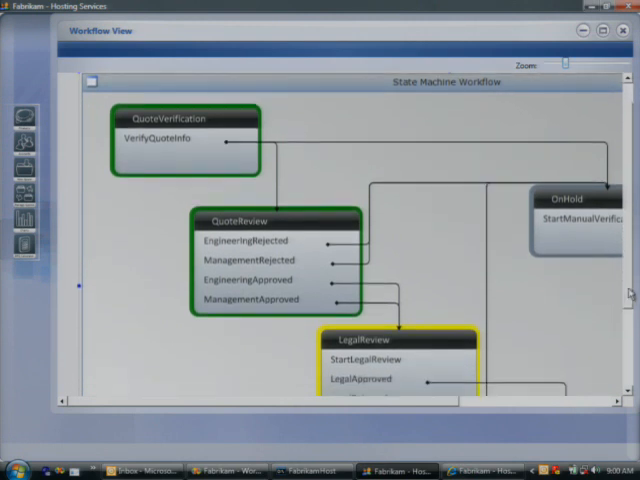
scroll("down", 3)
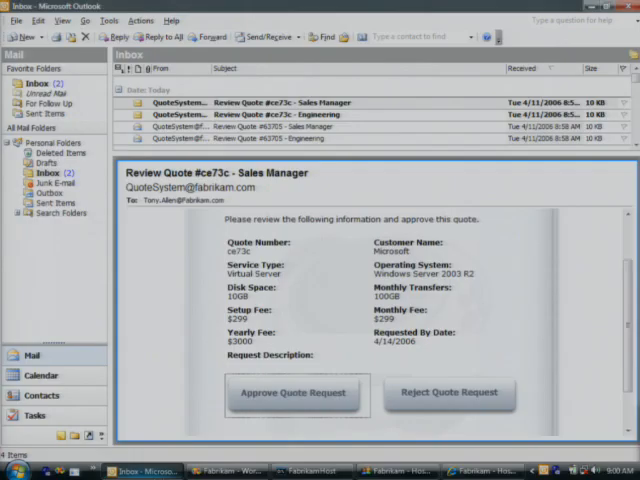
Receive the Review Quote #ce73c - Legal email and approve the quote request
left_click(264, 37)
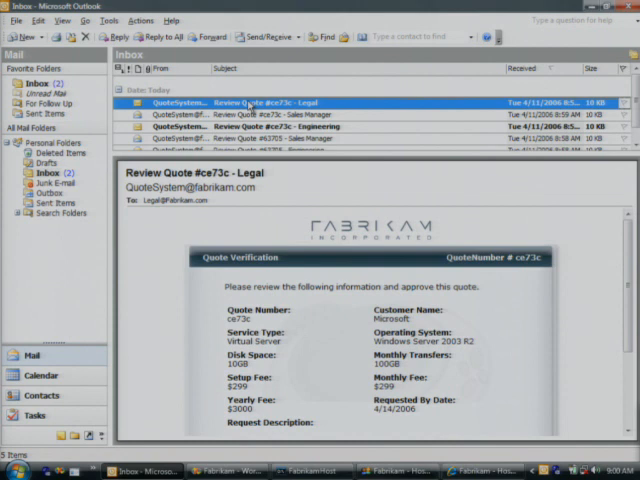
scroll("down", 3)
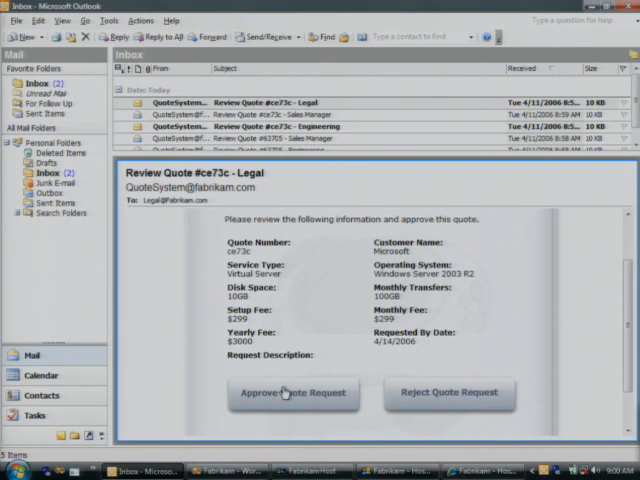
left_click(293, 393)
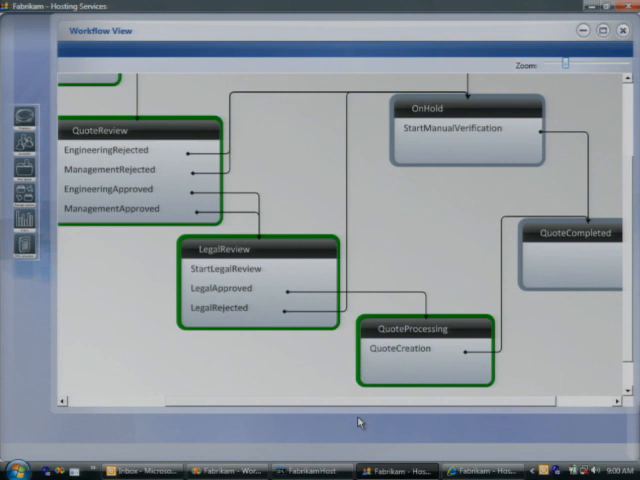
mouse_move(623, 35)
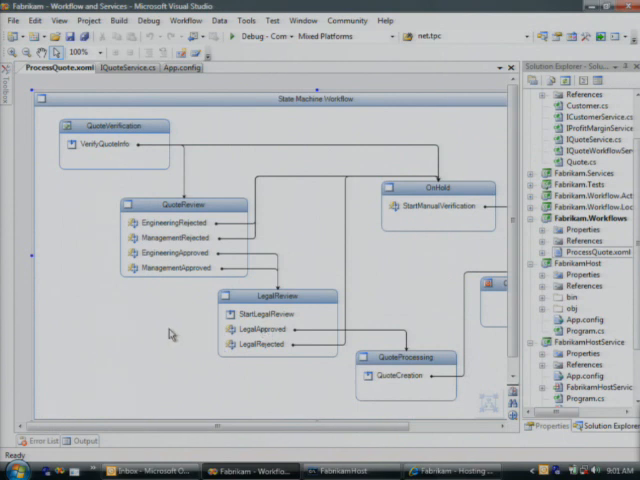
mouse_move(154, 329)
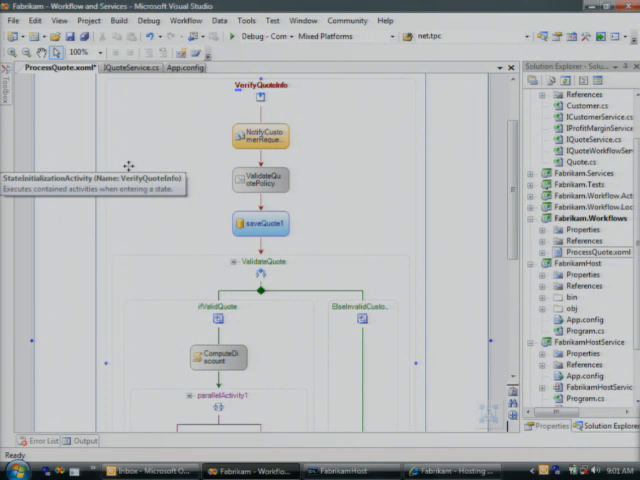
mouse_move(262, 152)
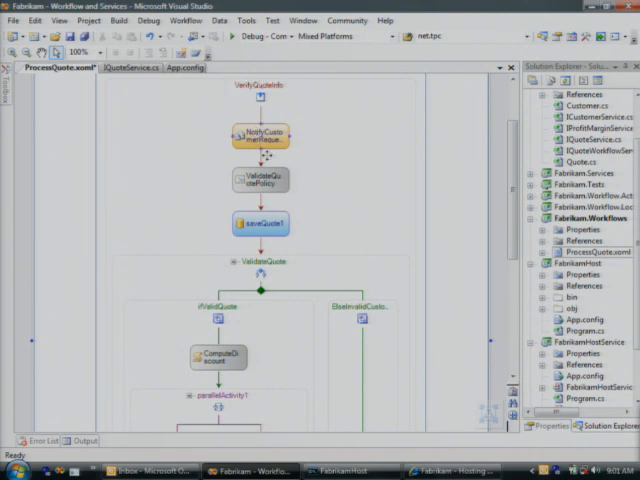
left_click(261, 180)
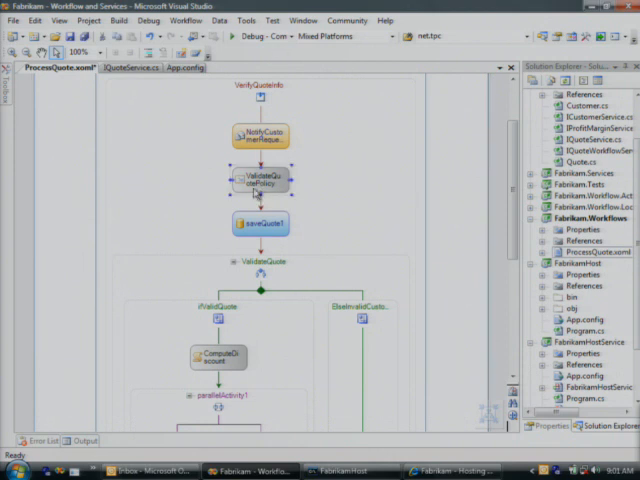
left_click(259, 223)
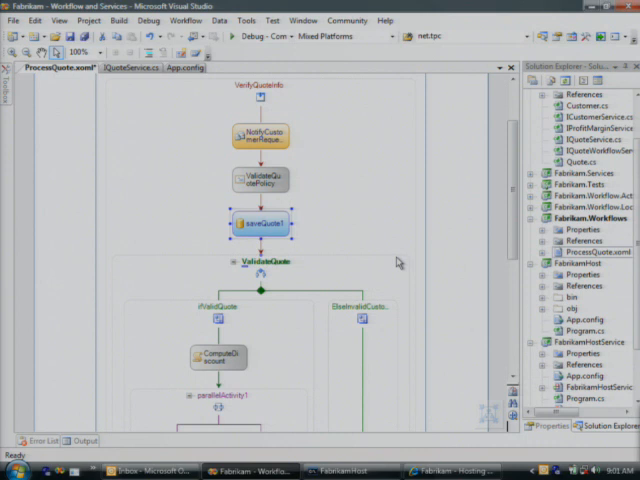
scroll("down", 3)
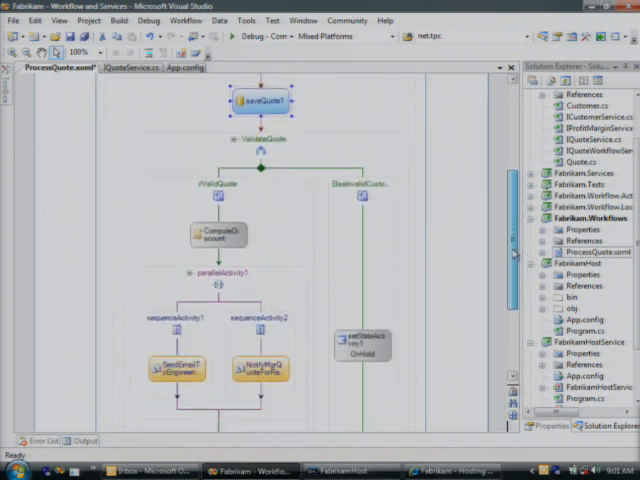
scroll("down", 3)
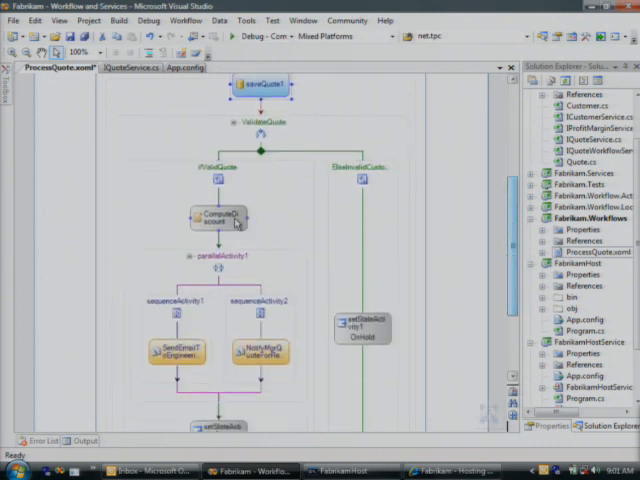
mouse_move(211, 217)
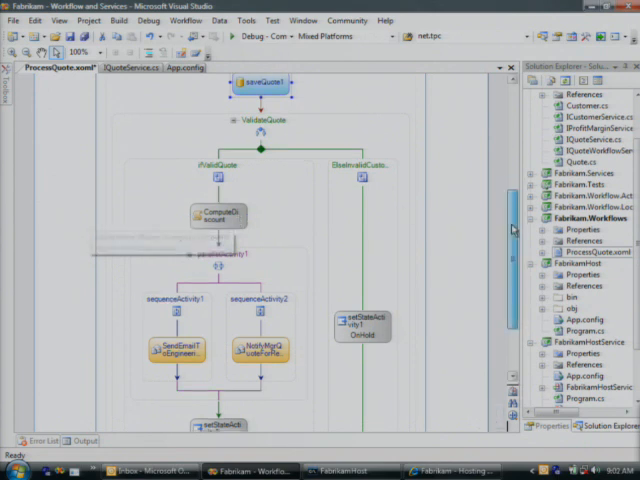
scroll("down", 3)
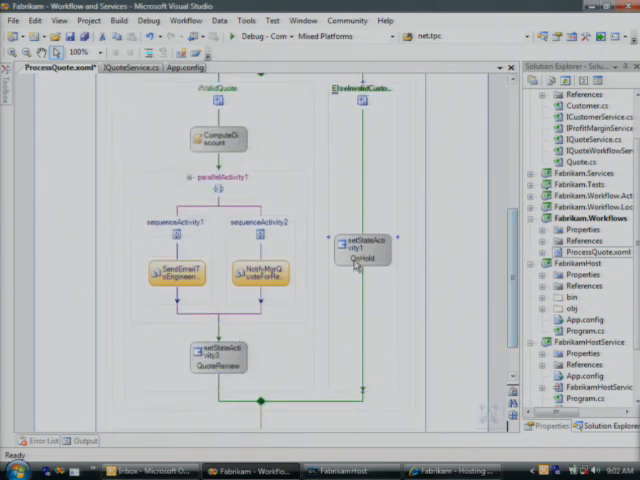
left_click(363, 255)
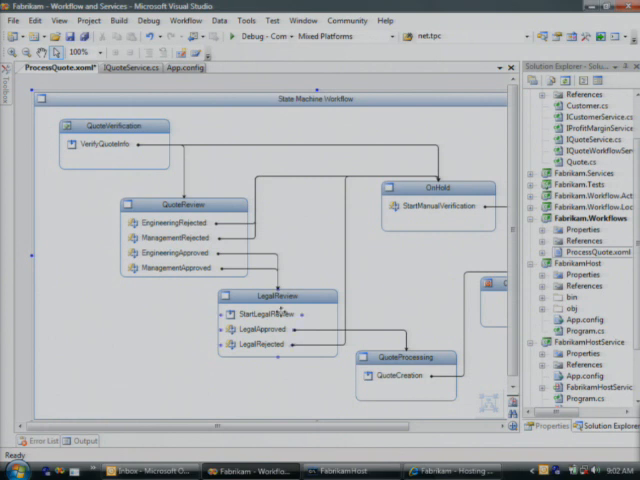
Open StartLegalReview in the LegalReview state and show the workflow activities toolbox
double_click(272, 296)
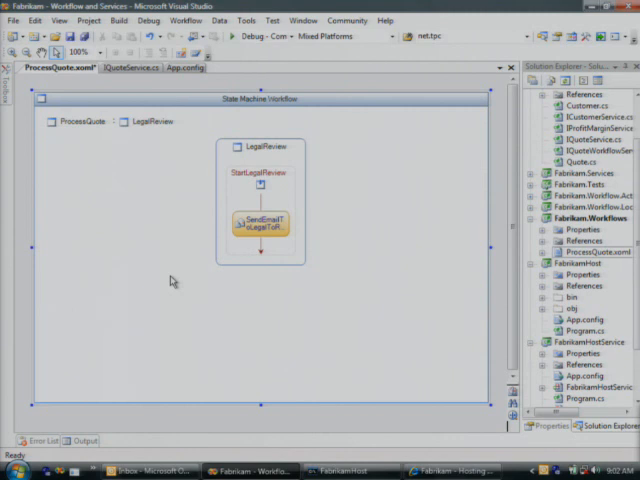
mouse_move(110, 198)
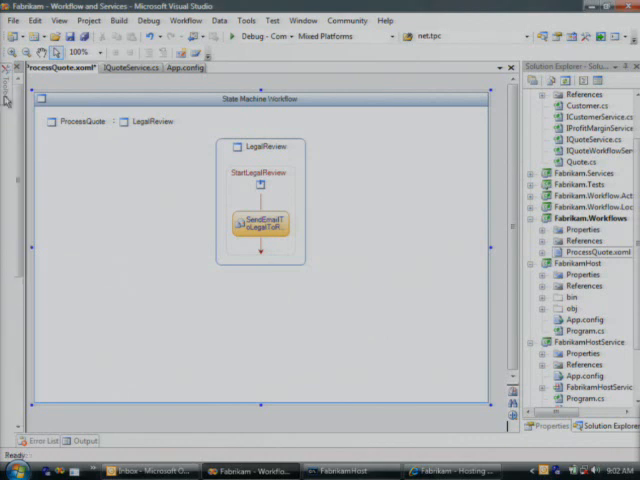
left_click(8, 92)
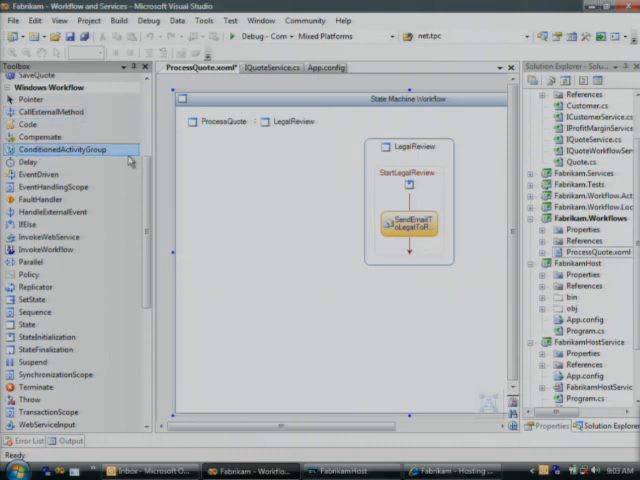
Scroll down the Toolbox through the Windows Workflow activities
scroll("down", 3)
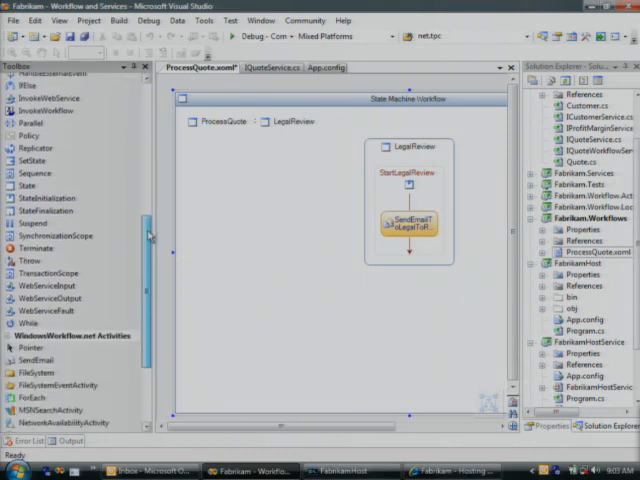
scroll("down", 3)
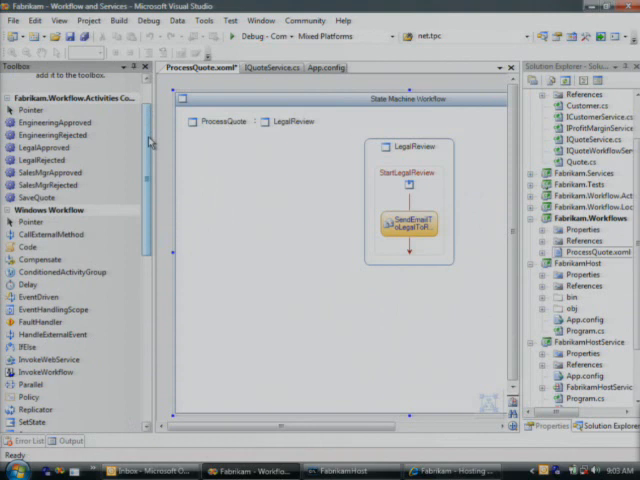
scroll("down", 3)
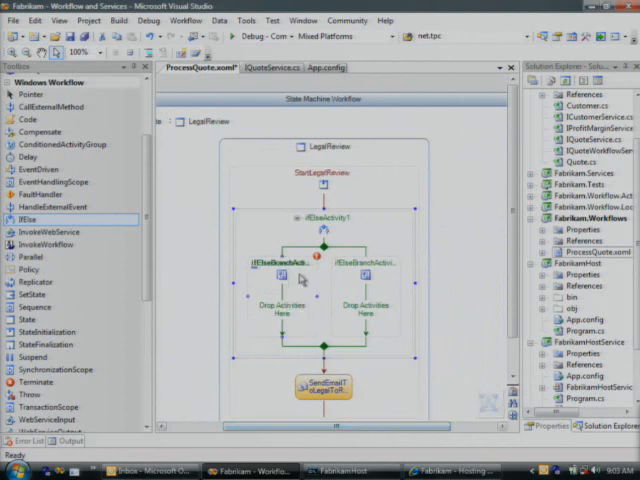
mouse_move(290, 283)
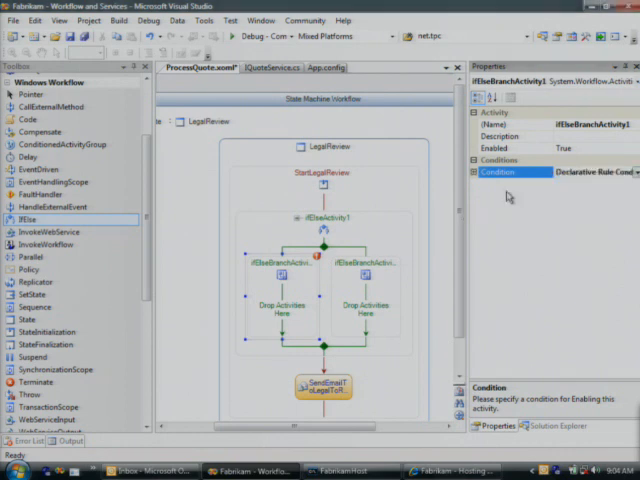
Set ifElseBranchActivity1's condition to Declarative Rule Condition and start a new condition
left_click(471, 172)
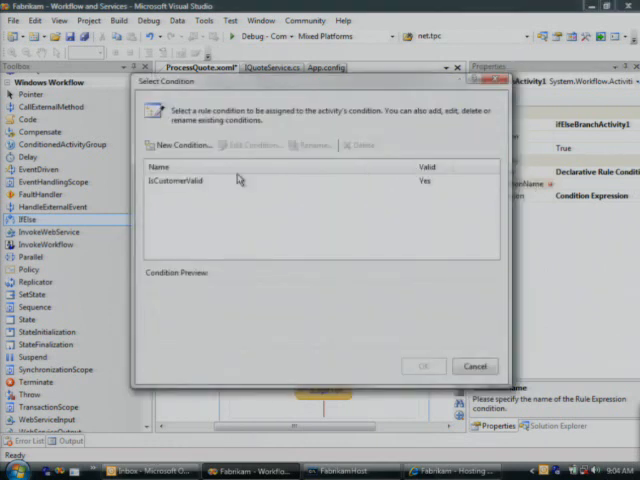
left_click(184, 145)
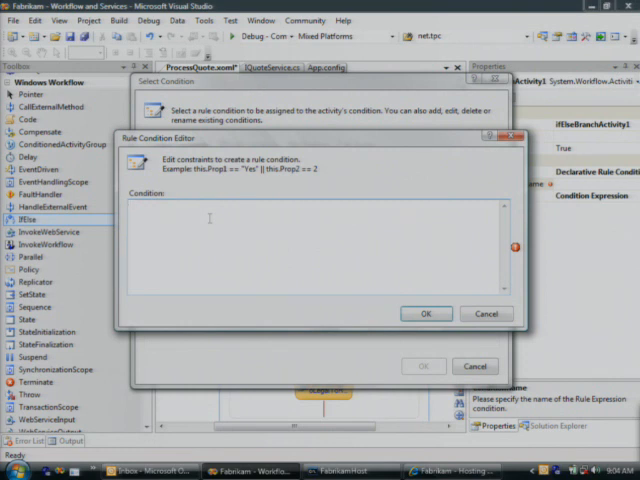
Enter the rule condition this.quote.Amount > 10000
type("this.")
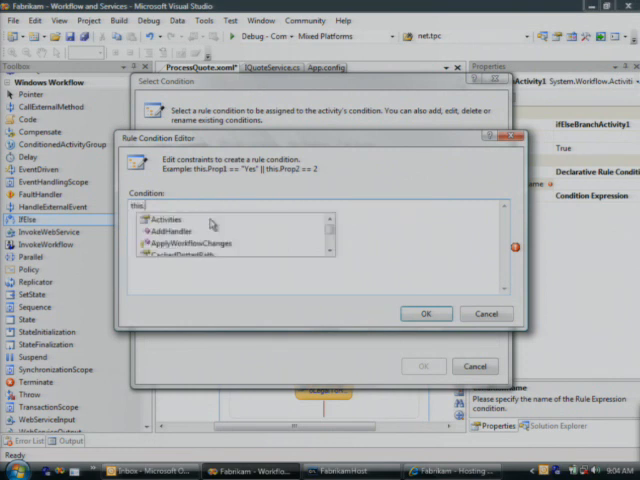
type("quote.Amount")
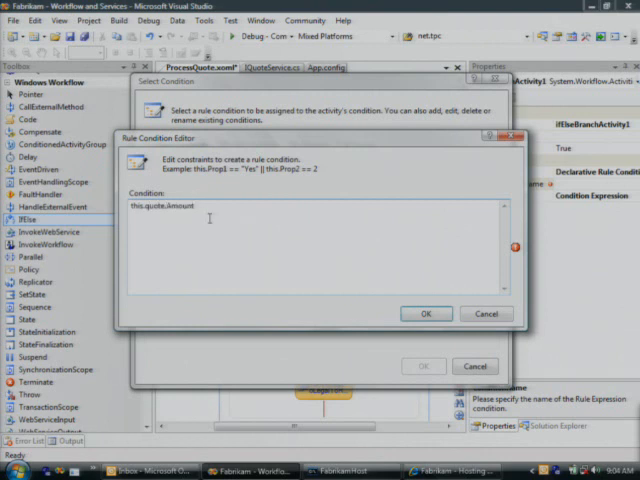
type("> 100")
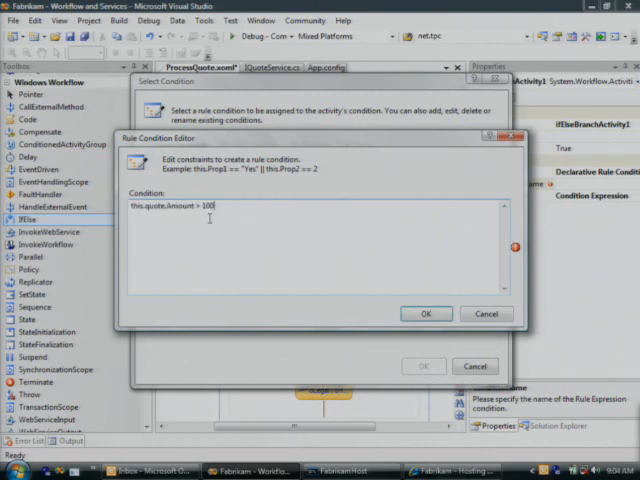
type("00")
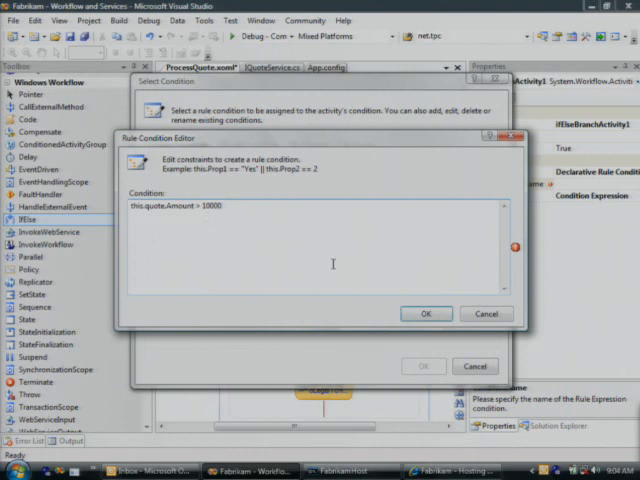
Select Condition1 (this.quote.Amount > 10000) as the branch's rule condition
left_click(424, 313)
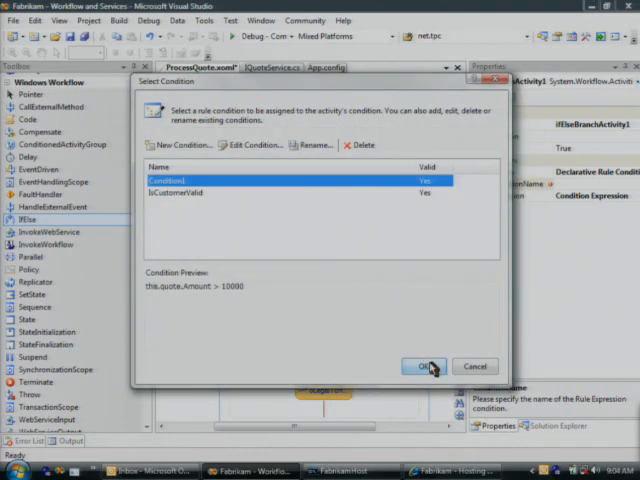
left_click(423, 366)
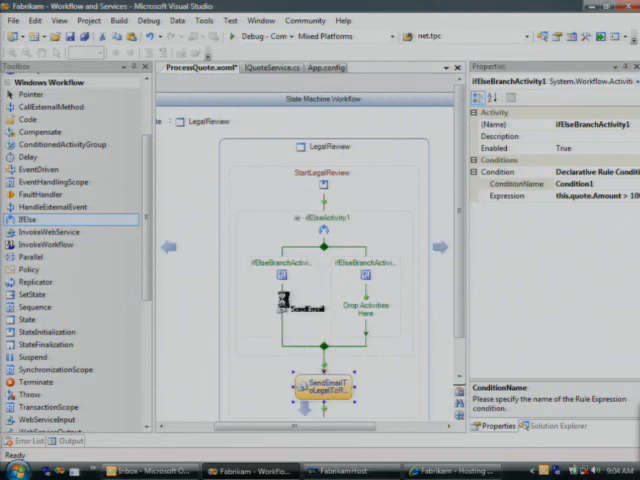
Move SendEmailToLegalToReviewQuote into the left IfElse branch and return to the state machine view
left_click(288, 313)
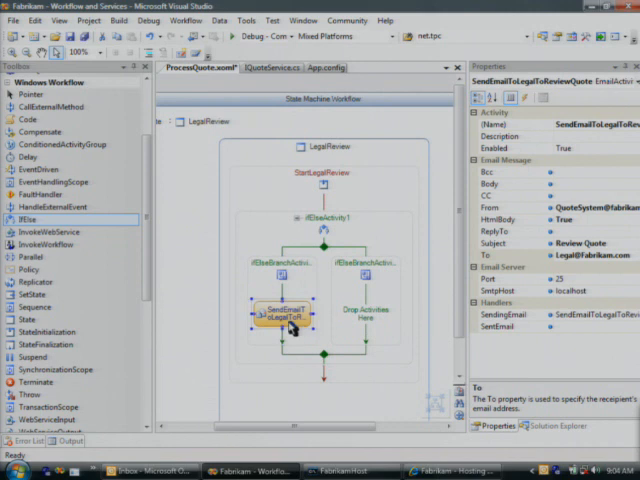
scroll("down", 3)
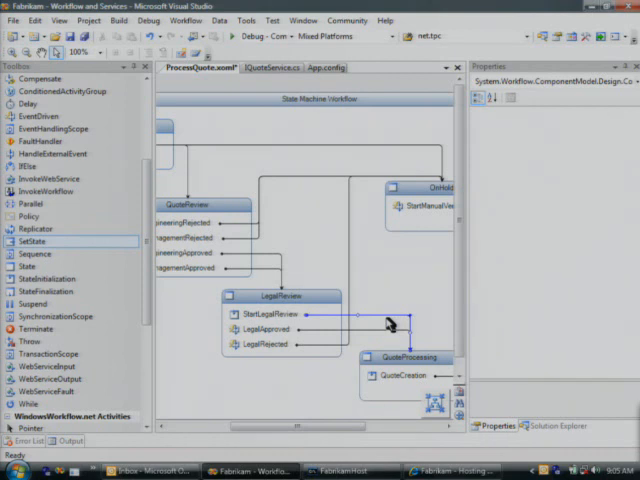
Show the IQuoteService.cs contract with GetAllQuotes, GetQuote and SaveQuote
left_click(282, 67)
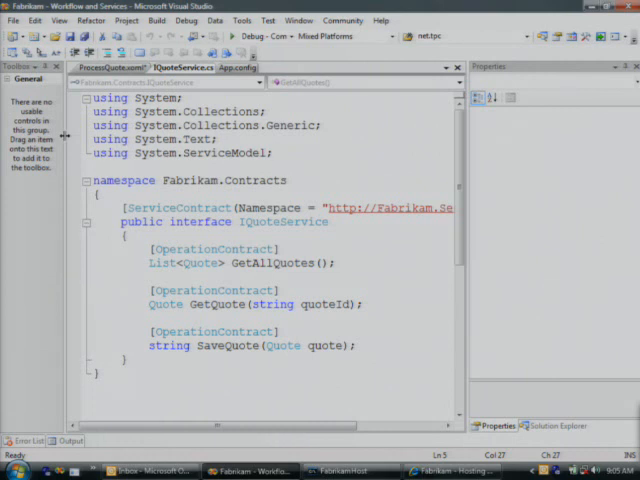
Show App.config with its wsHttpBinding service endpoints
left_click(274, 153)
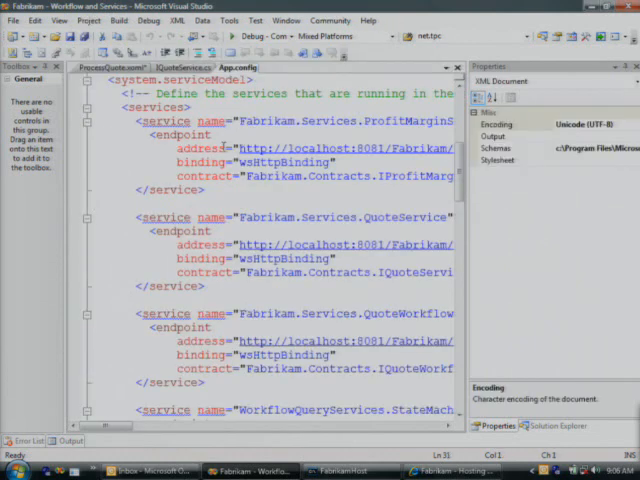
mouse_move(470, 193)
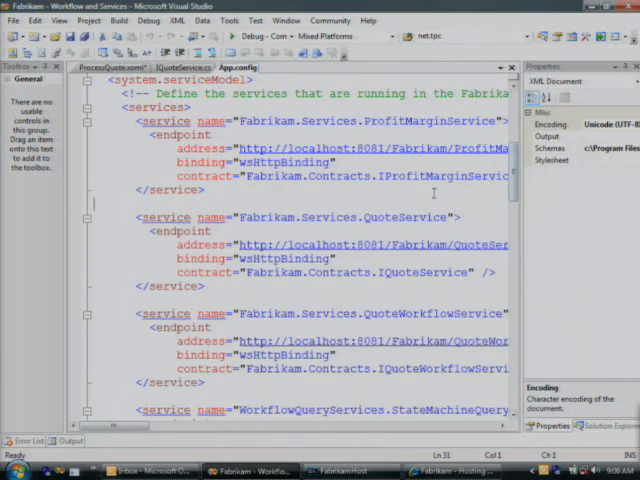
double_click(404, 217)
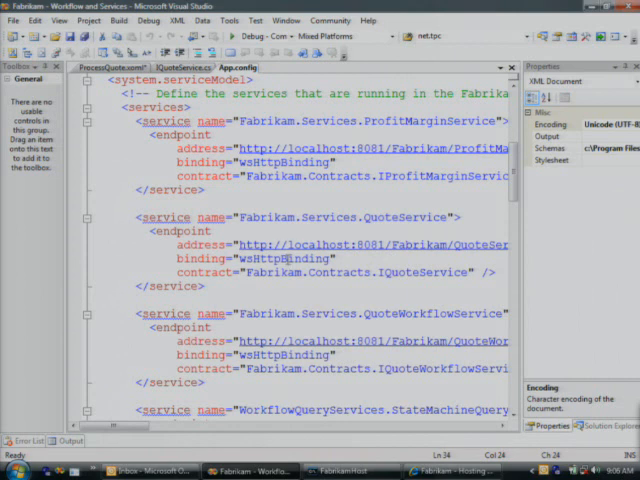
double_click(290, 258)
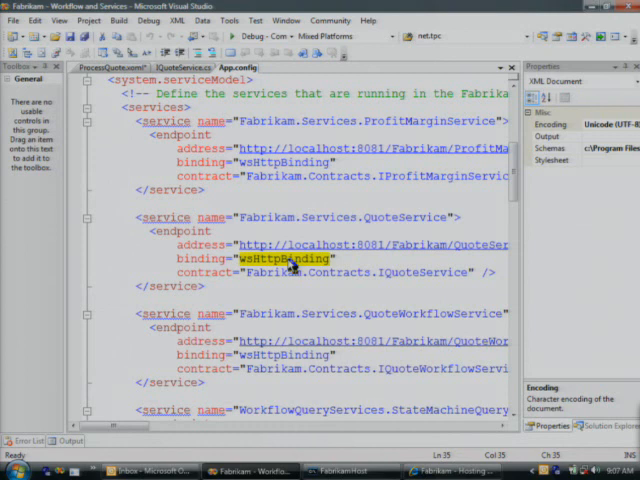
Add a second QuoteService endpoint with a net.tcp:// address and netTcpBinding
left_click(290, 258)
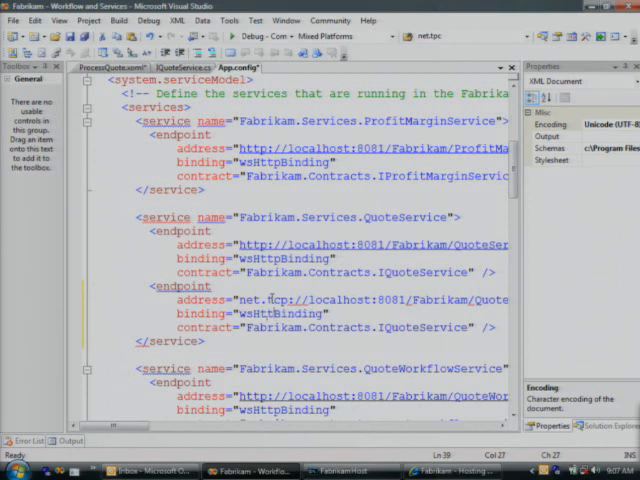
type("netTcpBinding")
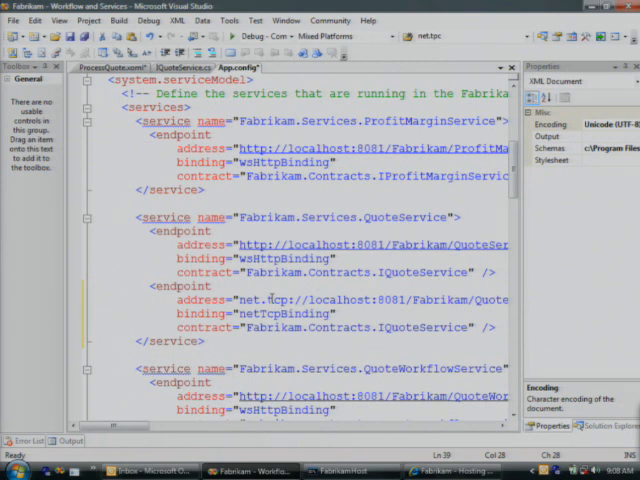
scroll("down", 3)
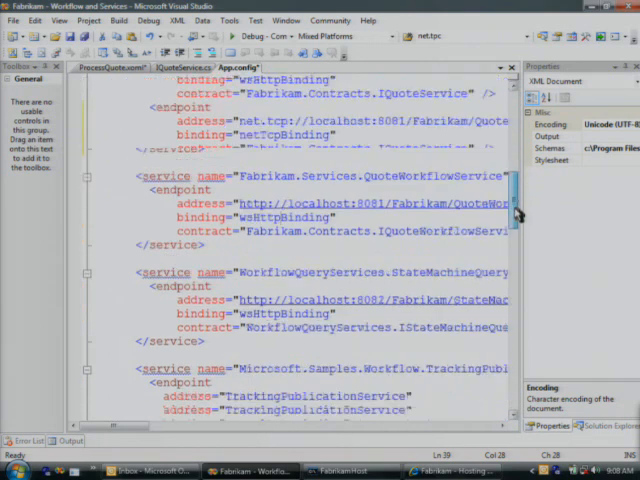
scroll("down", 3)
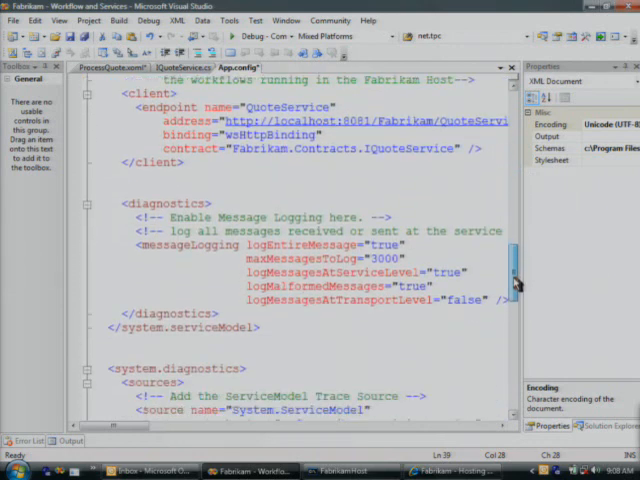
scroll("down", 3)
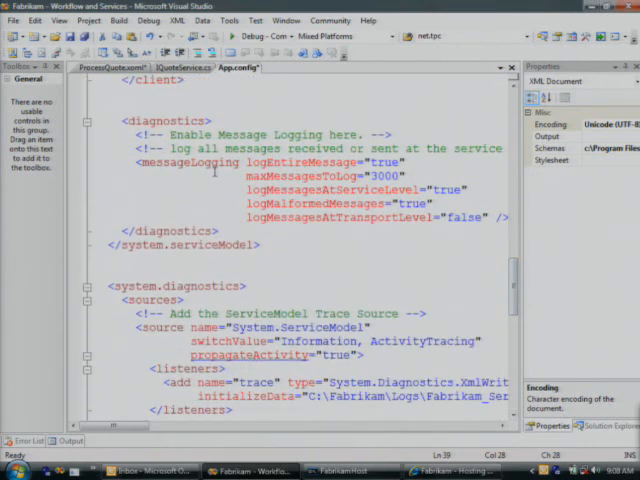
double_click(175, 162)
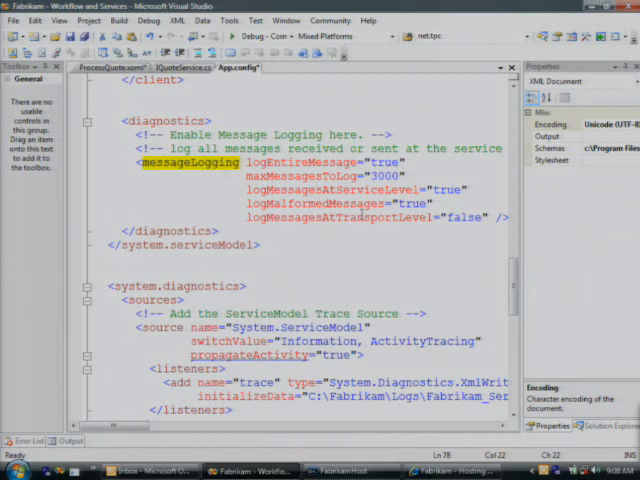
scroll("down", 3)
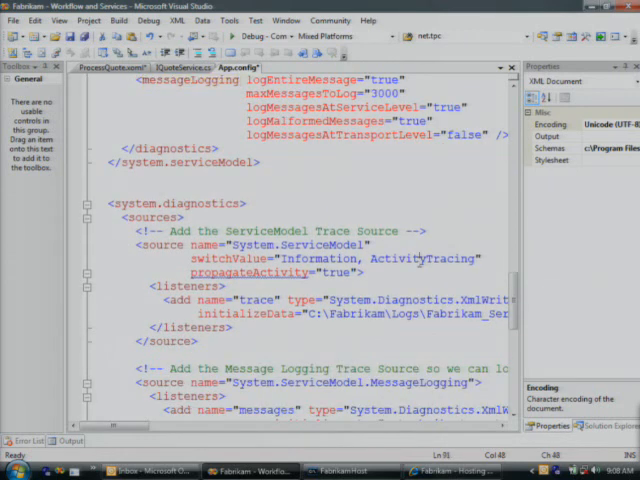
double_click(420, 259)
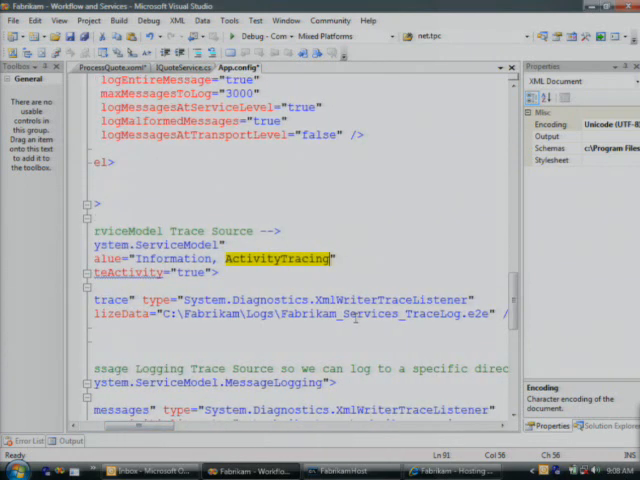
double_click(380, 313)
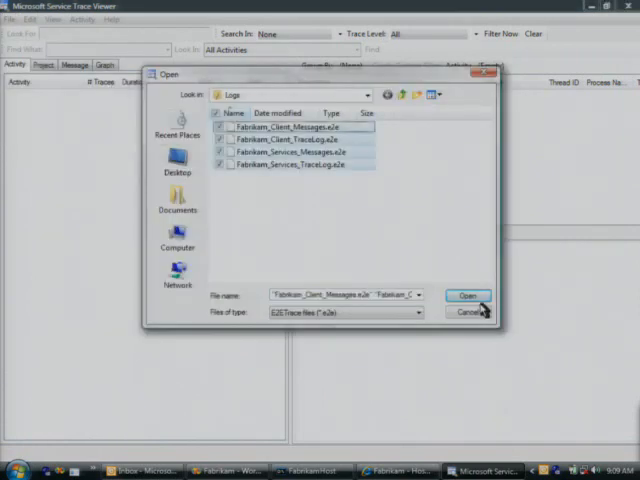
Open the four Fabrikam .e2e log files from the Logs folder
left_click(467, 296)
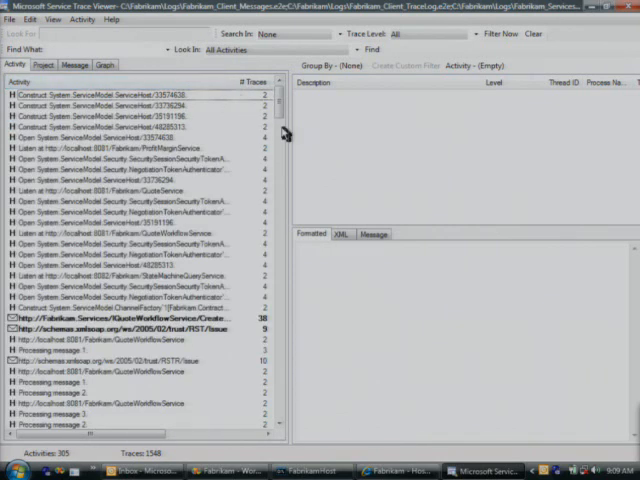
Scroll the Activity list toward Execute IQuoteWorkflowService.CreateQuote
scroll("down", 3)
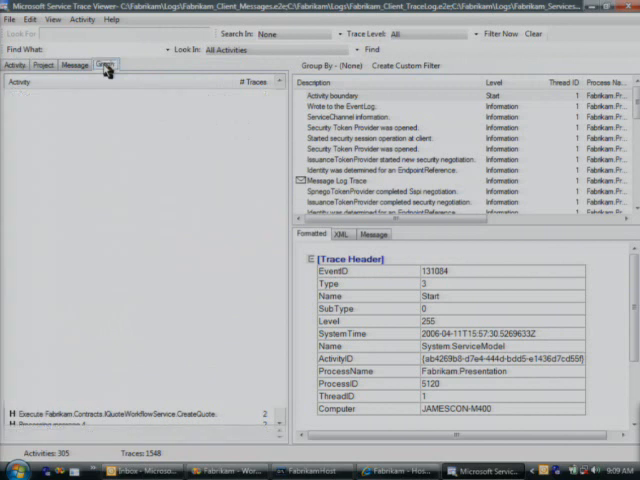
Show the CreateQuote activity graph and read the logged quote message's formatted fields
left_click(79, 64)
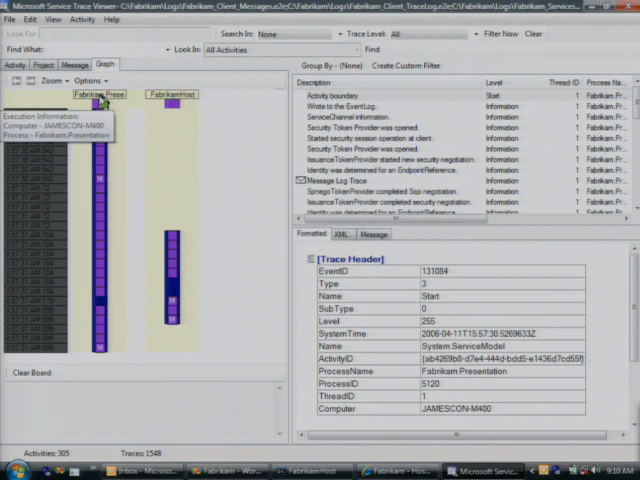
left_click(98, 180)
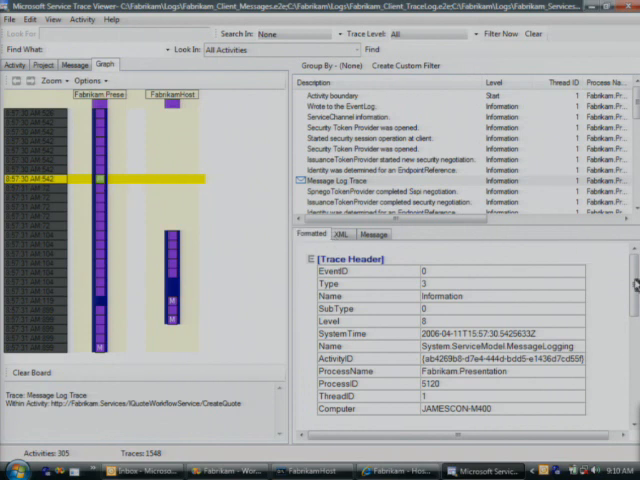
scroll("down", 3)
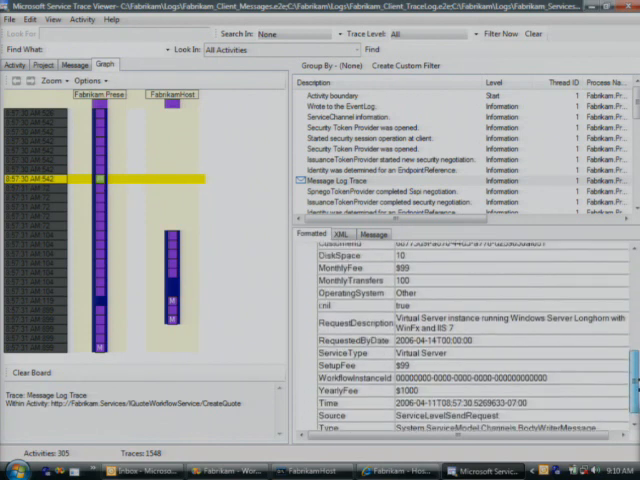
scroll("down", 3)
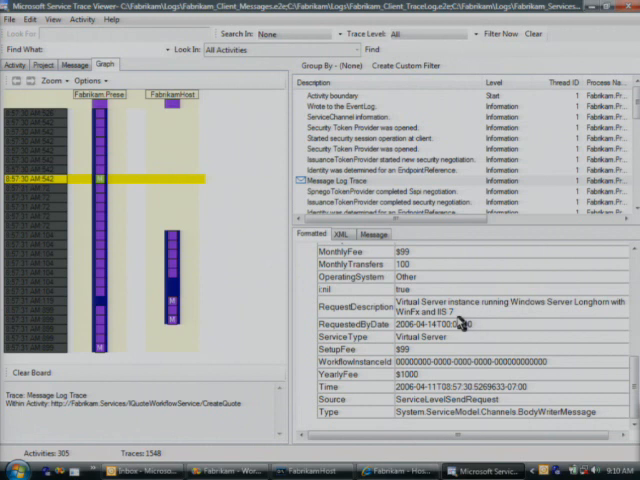